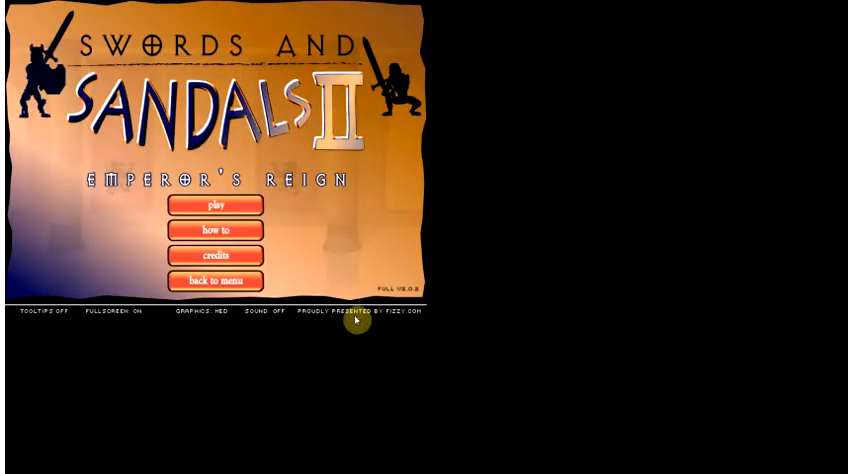
{"action": "mouse_move", "coordinate": [372, 176]}
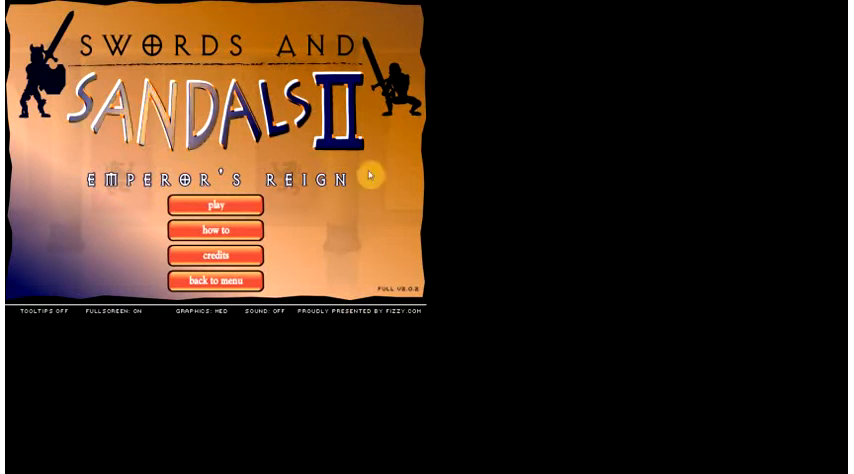
- Start the game from the title screen to reach the new/continue gladiator choice
{"action": "left_click", "coordinate": [216, 204]}
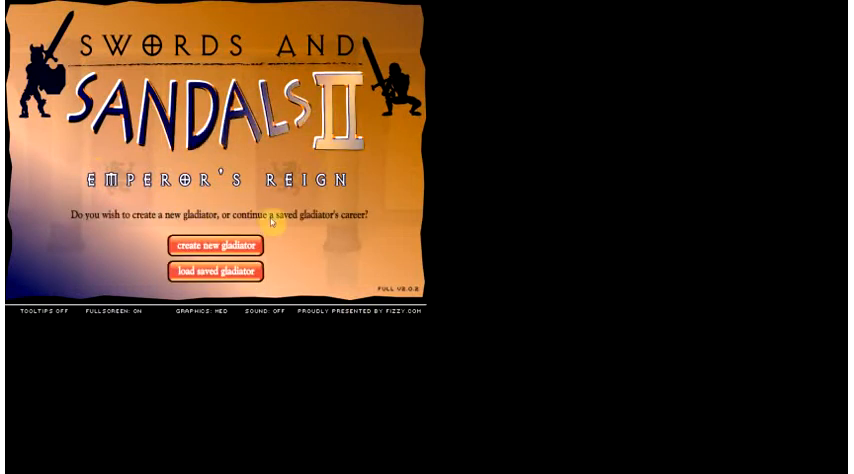
- Create a new green-skinned gladiator and give him spiky red hair and a red beard
{"action": "left_click", "coordinate": [214, 244]}
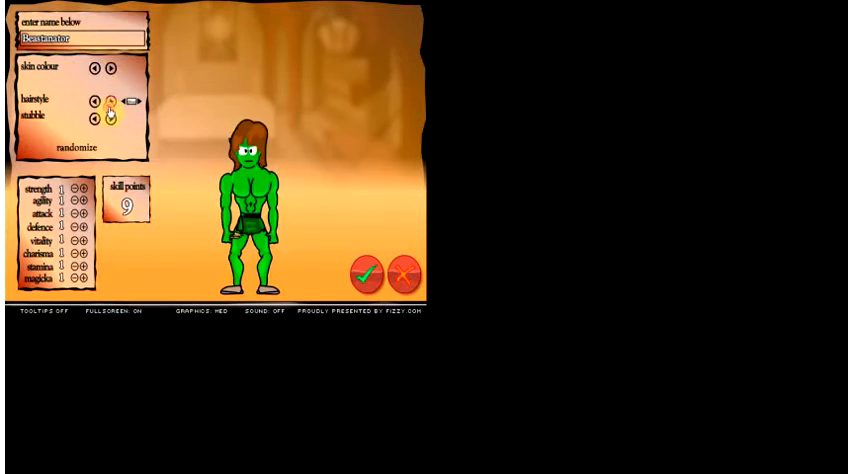
{"action": "left_click", "coordinate": [108, 100]}
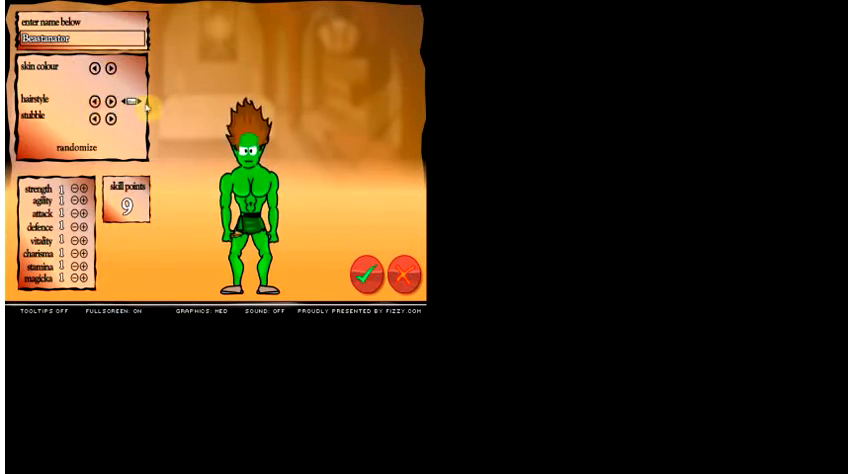
{"action": "left_click", "coordinate": [110, 100]}
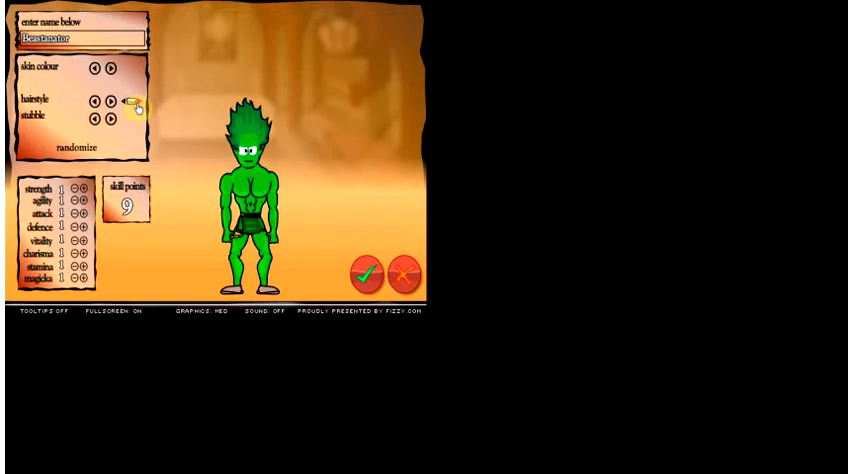
{"action": "left_click", "coordinate": [128, 100]}
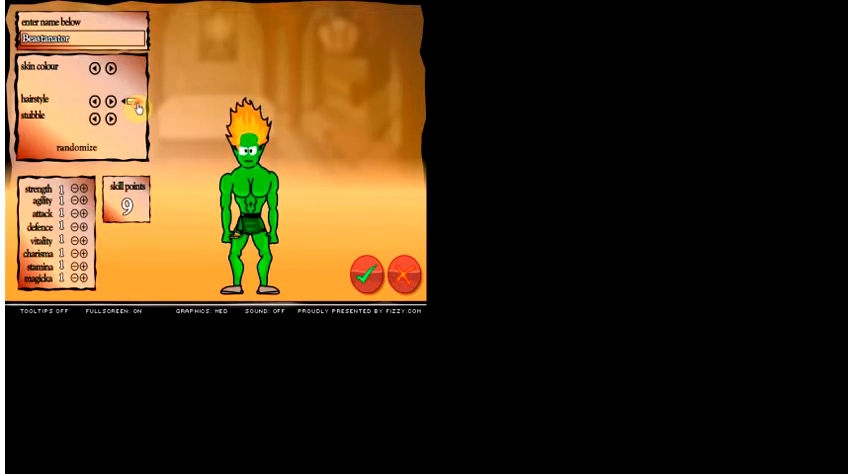
{"action": "left_click", "coordinate": [108, 104]}
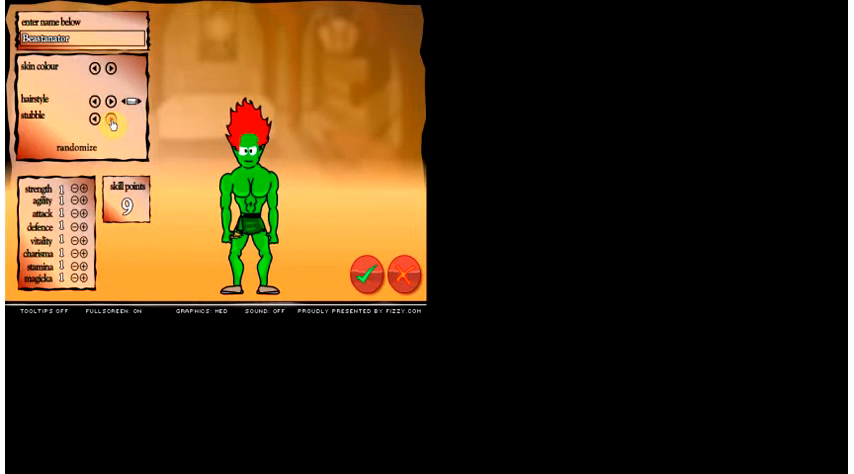
{"action": "left_click", "coordinate": [96, 116]}
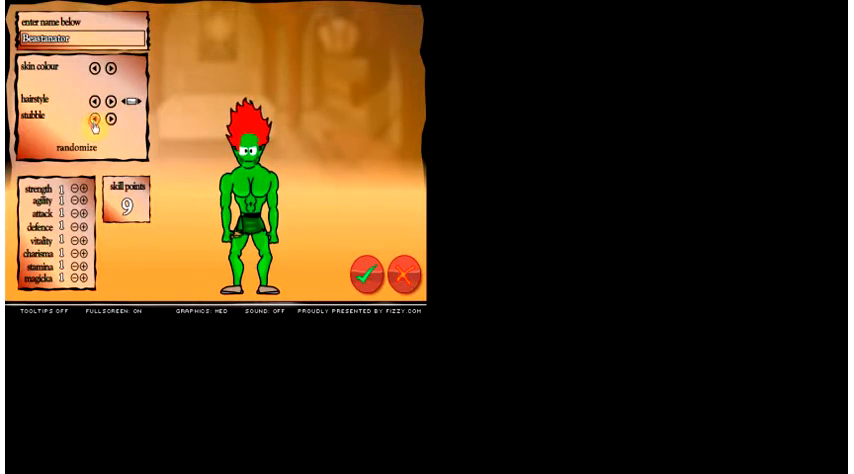
- Spend all the starting skill points on the gladiator's attributes
{"action": "left_click", "coordinate": [90, 188]}
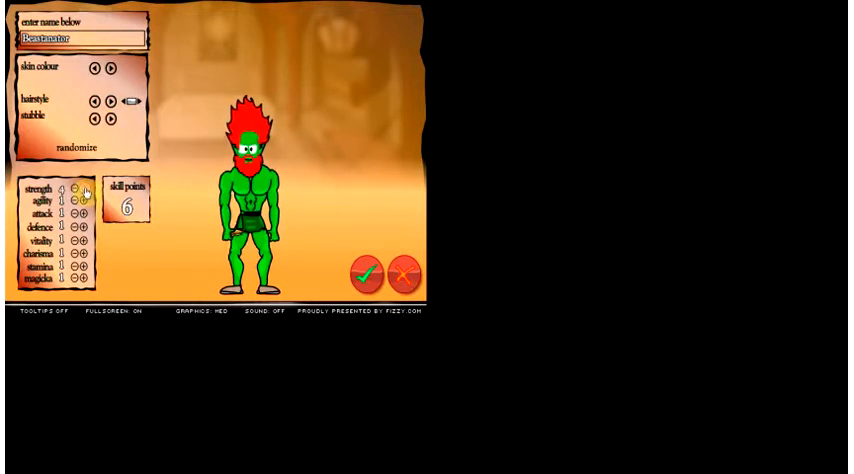
{"action": "left_click", "coordinate": [92, 184]}
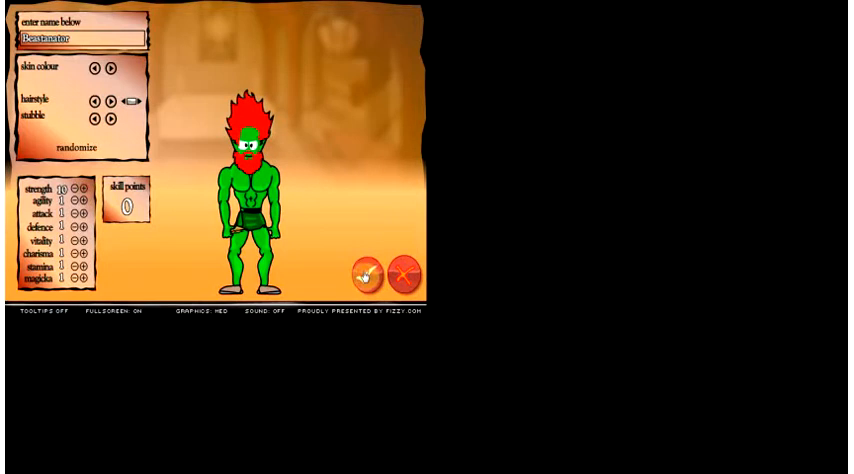
- Confirm the finished gladiator and win the first arena battle, reaching level 2
{"action": "left_click", "coordinate": [368, 272]}
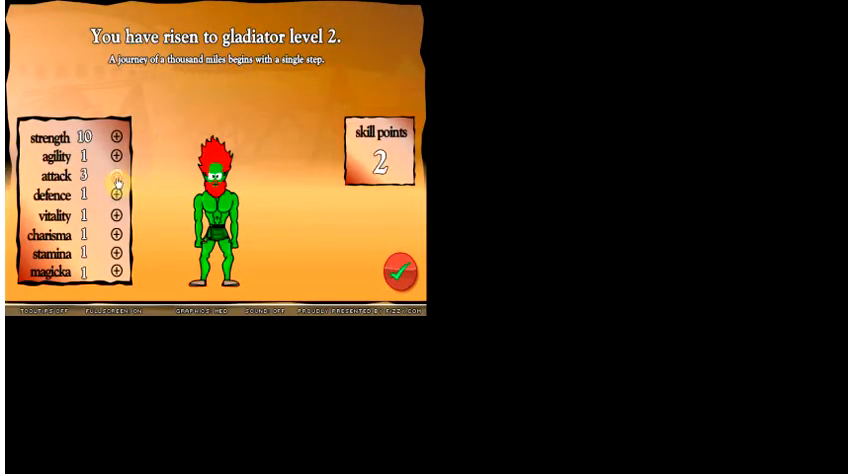
- Apply the level-up points and help defend the city gates, gaining 2 attack points
{"action": "left_click", "coordinate": [400, 270]}
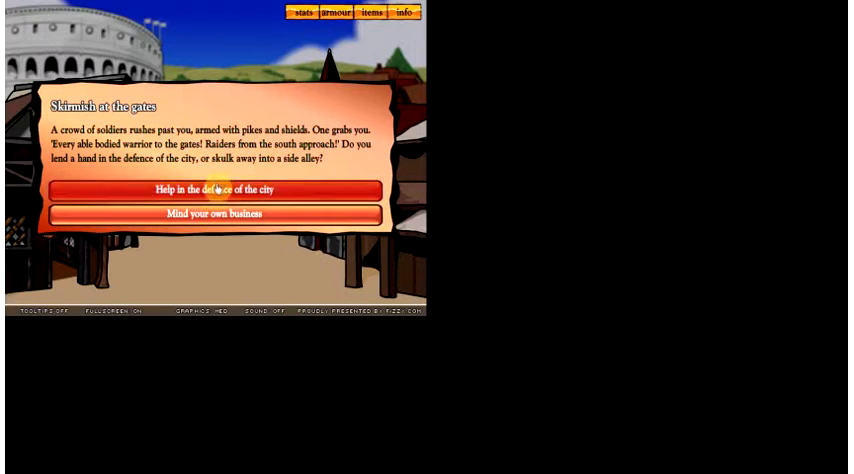
{"action": "left_click", "coordinate": [214, 190]}
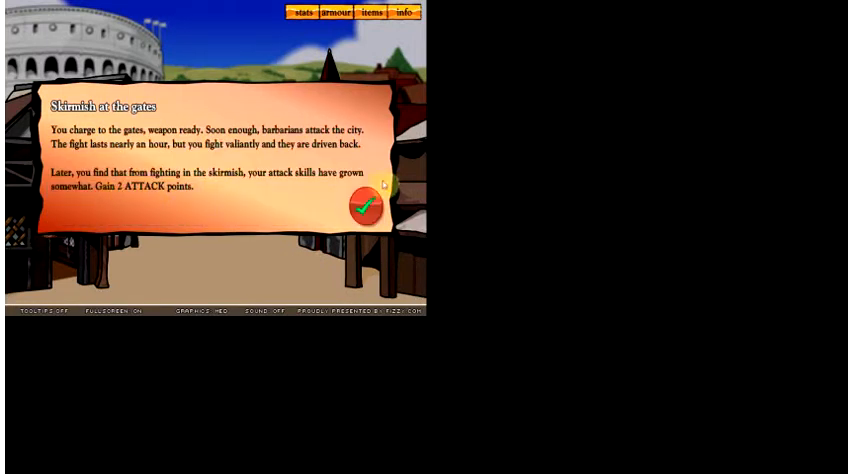
{"action": "mouse_move", "coordinate": [252, 196]}
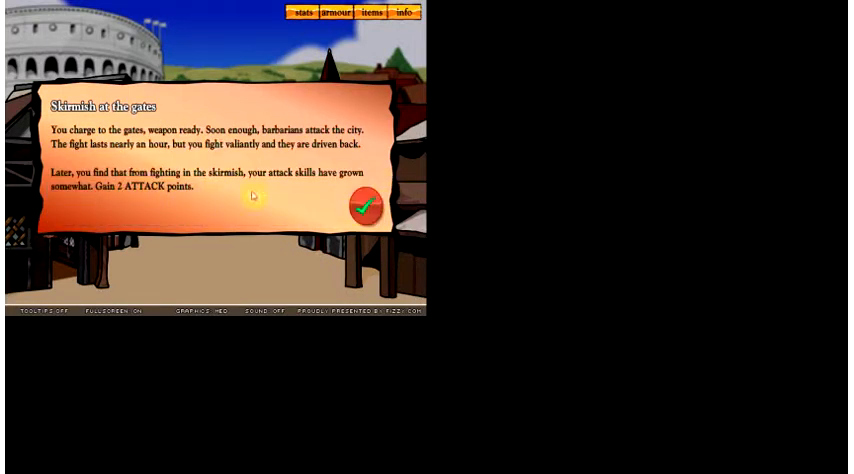
{"action": "mouse_move", "coordinate": [298, 144]}
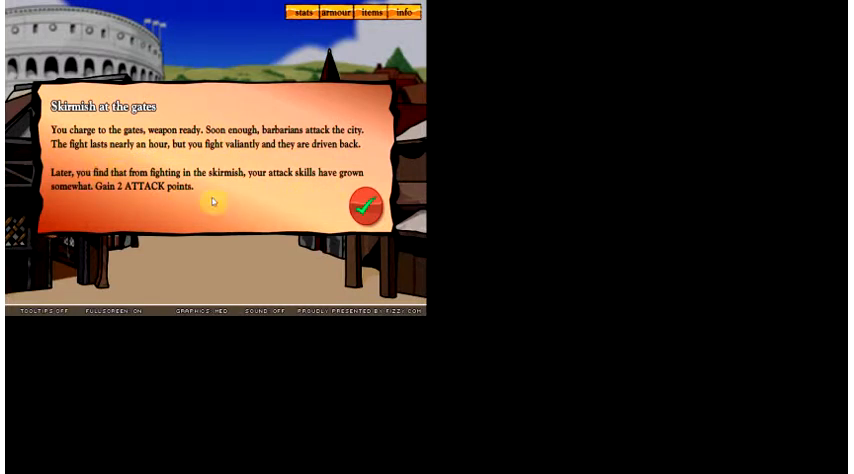
{"action": "mouse_move", "coordinate": [368, 190]}
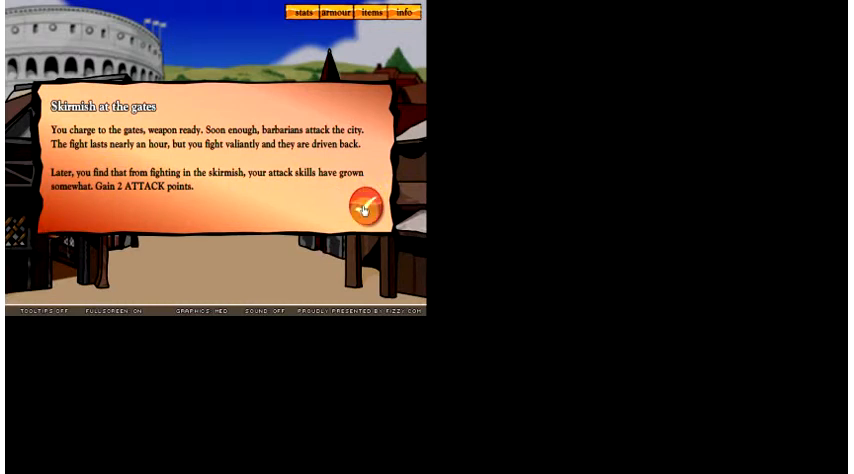
- Close the skirmish result, browse the armourer's stock and leave the shop
{"action": "left_click", "coordinate": [366, 206]}
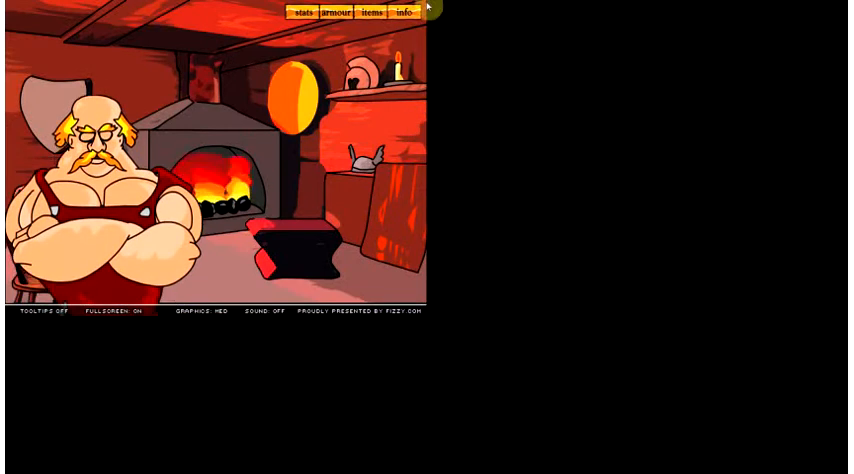
{"action": "left_click", "coordinate": [372, 12]}
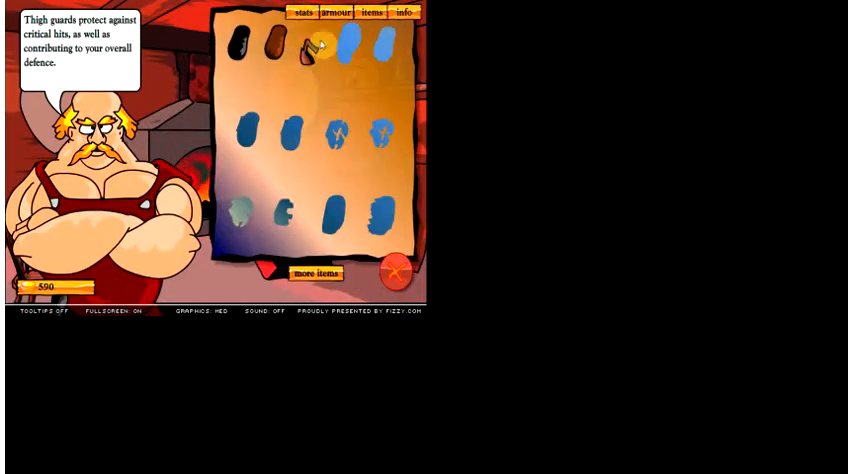
{"action": "left_click", "coordinate": [334, 12]}
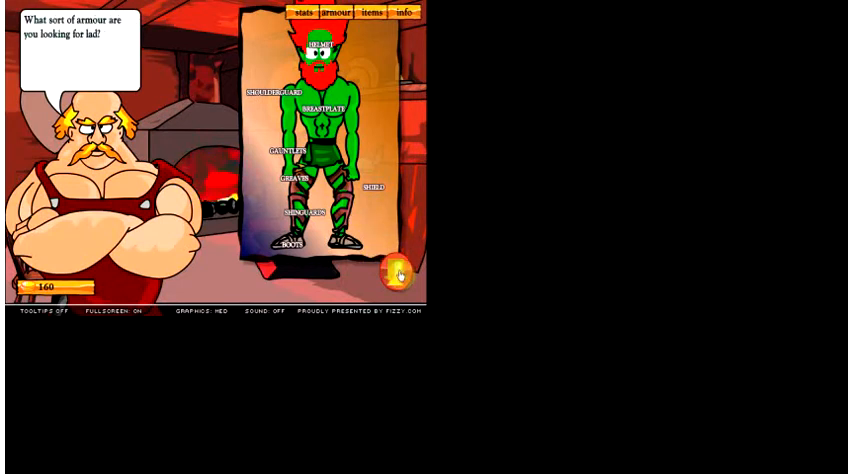
{"action": "left_click", "coordinate": [396, 272]}
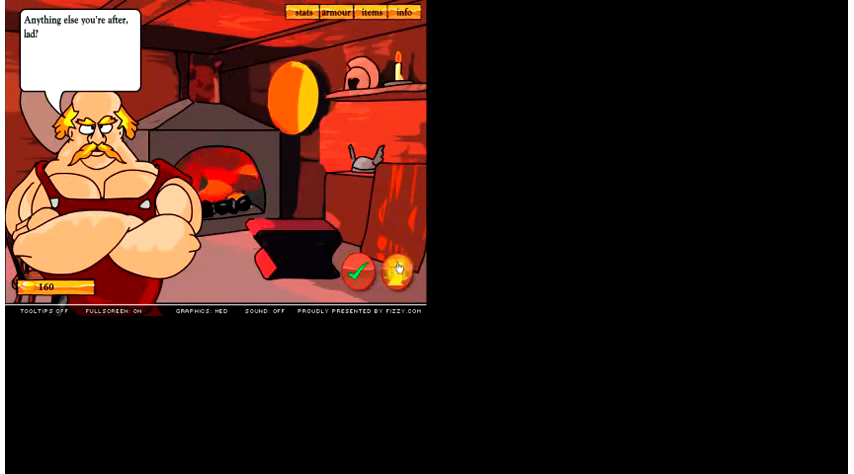
{"action": "left_click", "coordinate": [356, 272]}
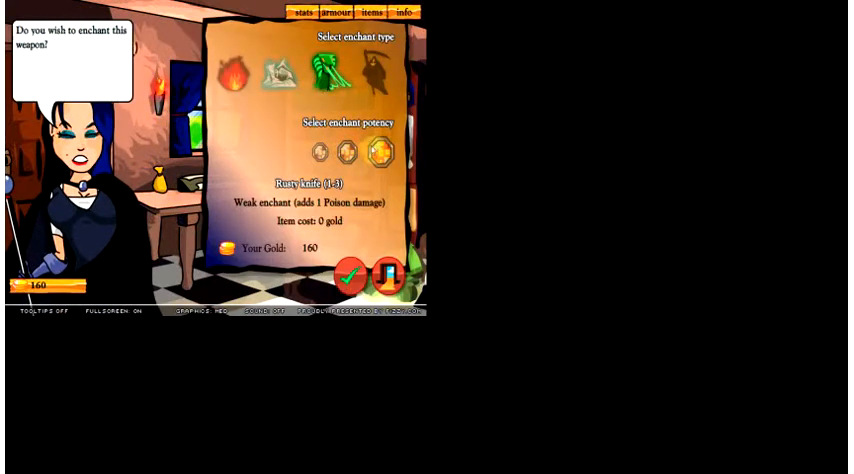
- Leave the magic shop's weapon enchanting screen back to town
{"action": "left_click", "coordinate": [378, 152]}
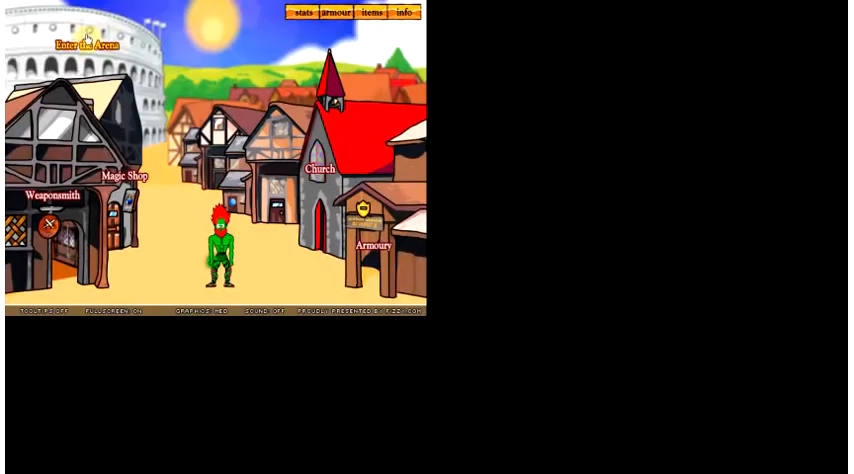
- Win another arena fight and confirm the rise to level 3, returning to town
{"action": "left_click", "coordinate": [84, 46]}
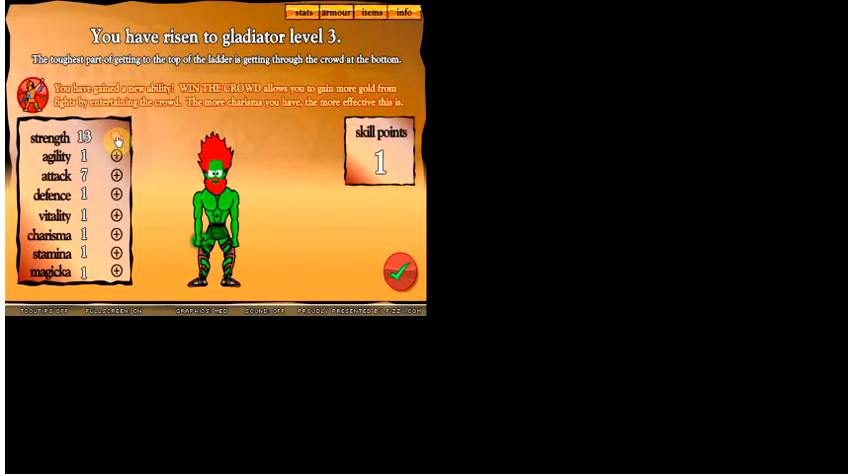
{"action": "left_click", "coordinate": [400, 272]}
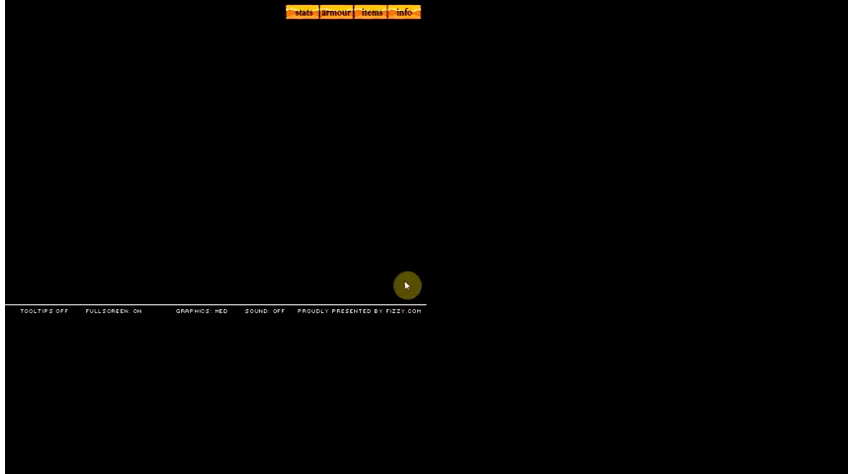
{"action": "left_click", "coordinate": [408, 284]}
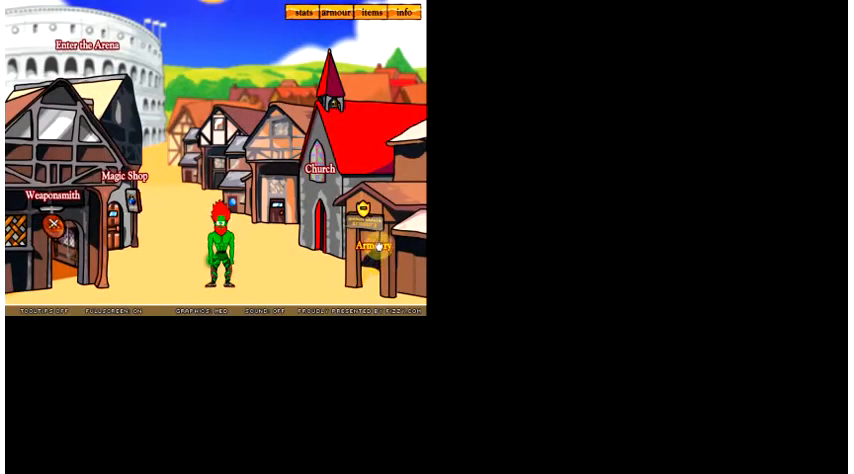
- Win the bout, continue past victory and put the level-4 skill point into strength
{"action": "left_click", "coordinate": [372, 244]}
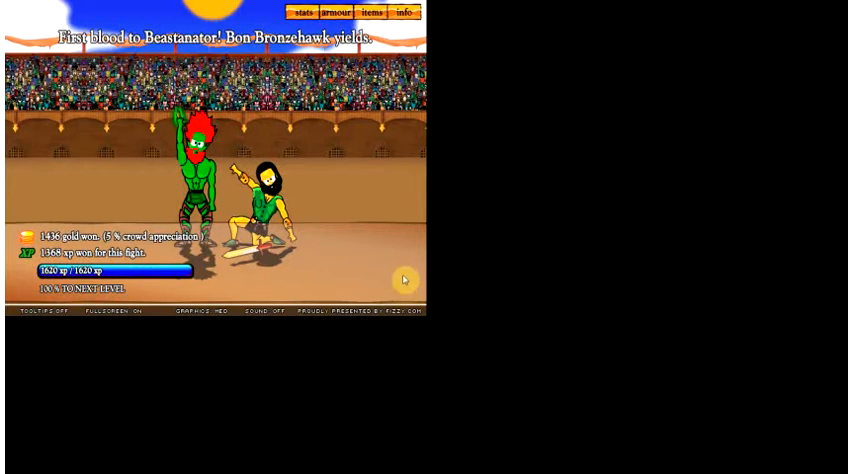
{"action": "left_click", "coordinate": [404, 280]}
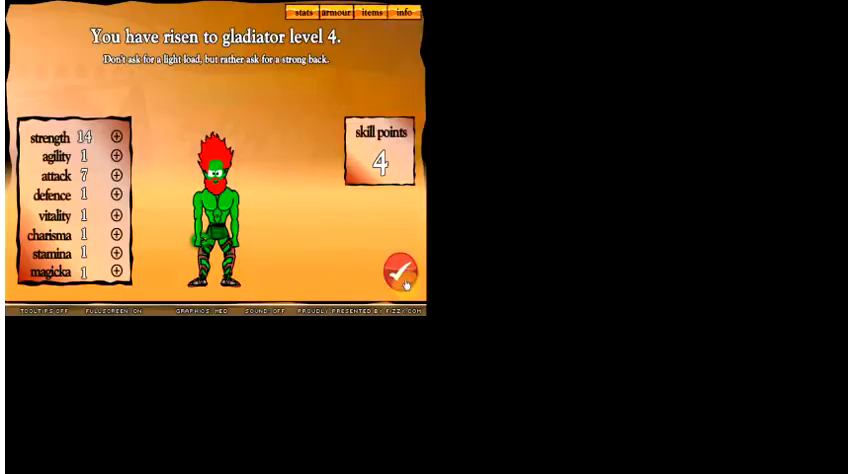
{"action": "left_click", "coordinate": [118, 136]}
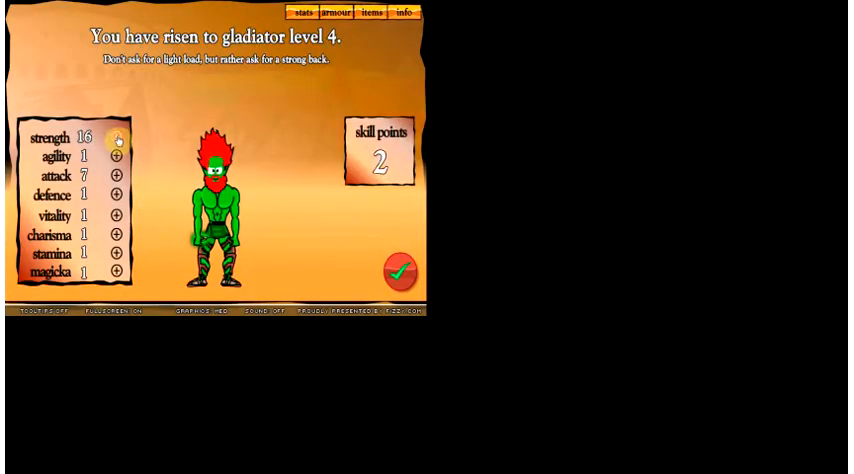
- Return to town, visit the weaponsmith and armourer, declining the Brigand gauntlet offer
{"action": "left_click", "coordinate": [400, 272]}
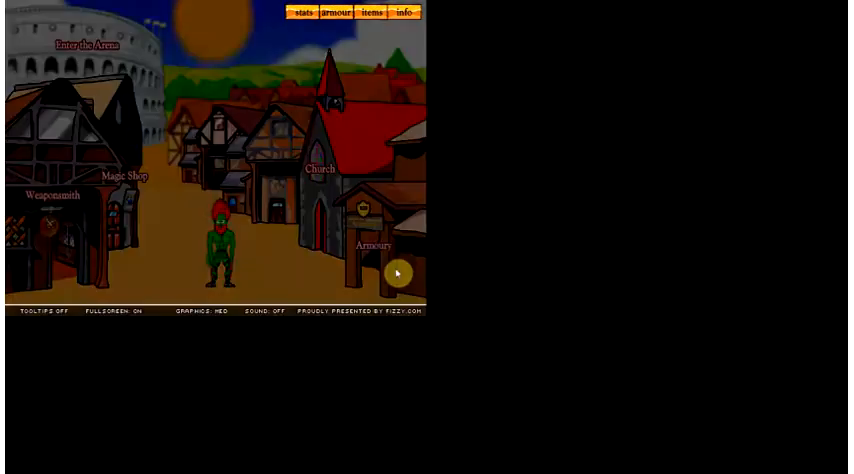
{"action": "left_click", "coordinate": [50, 196]}
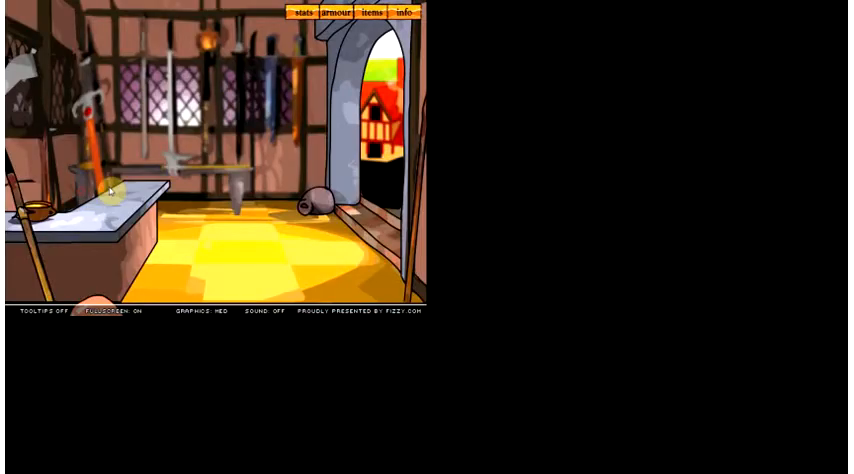
{"action": "left_click", "coordinate": [372, 12]}
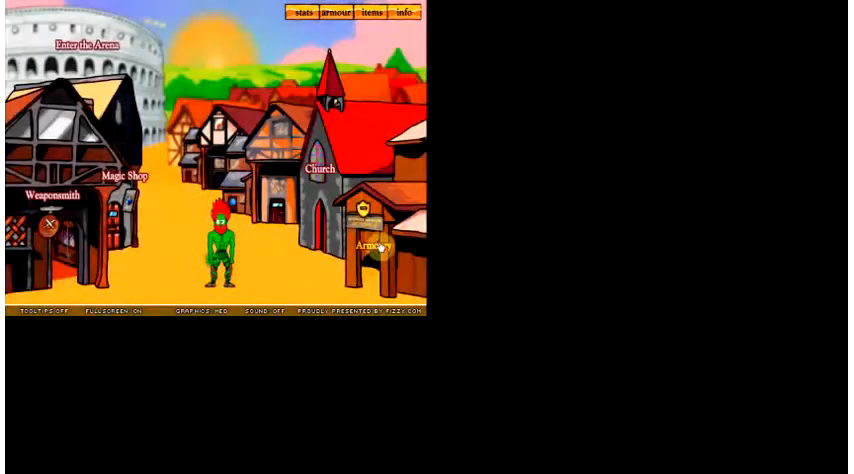
{"action": "left_click", "coordinate": [336, 12]}
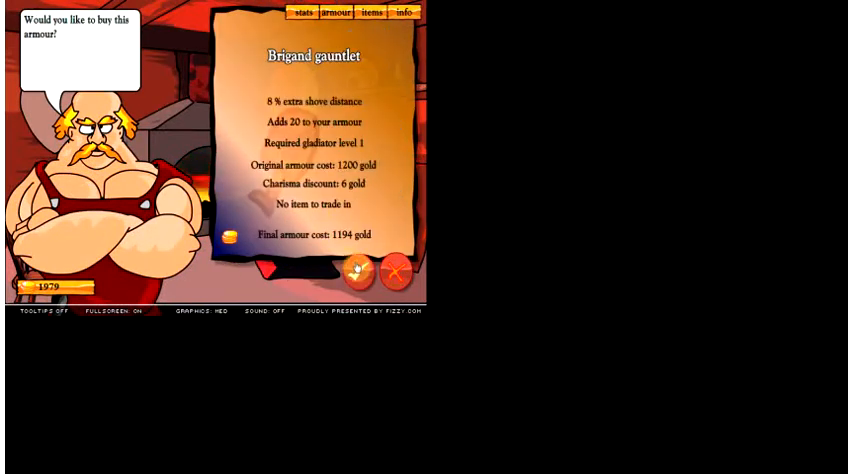
{"action": "left_click", "coordinate": [398, 272]}
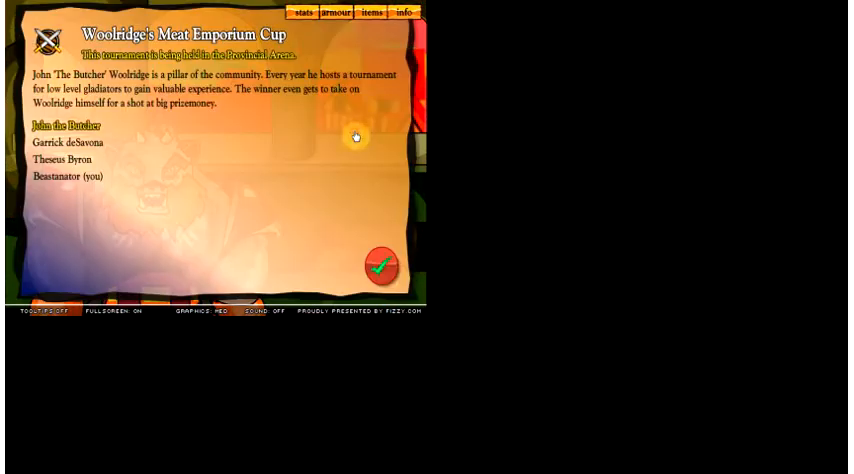
- Enter the Meat Emporium Cup and beat Theseus Byron with Quick attacks
{"action": "left_click", "coordinate": [380, 266]}
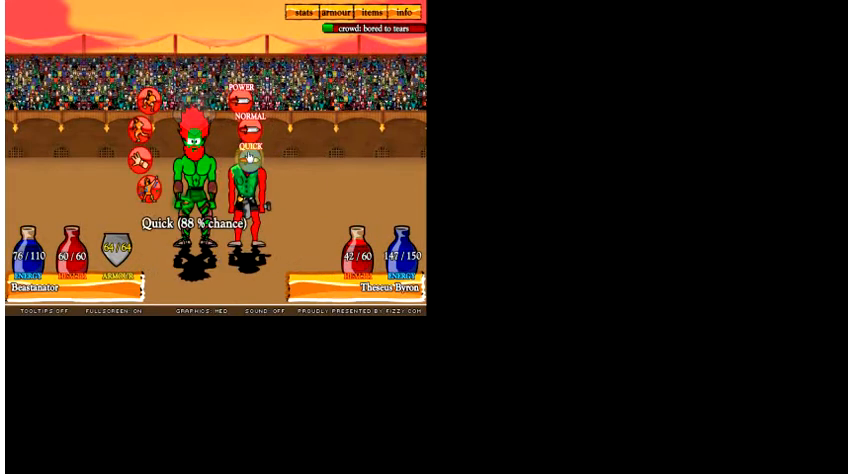
{"action": "left_click", "coordinate": [248, 148]}
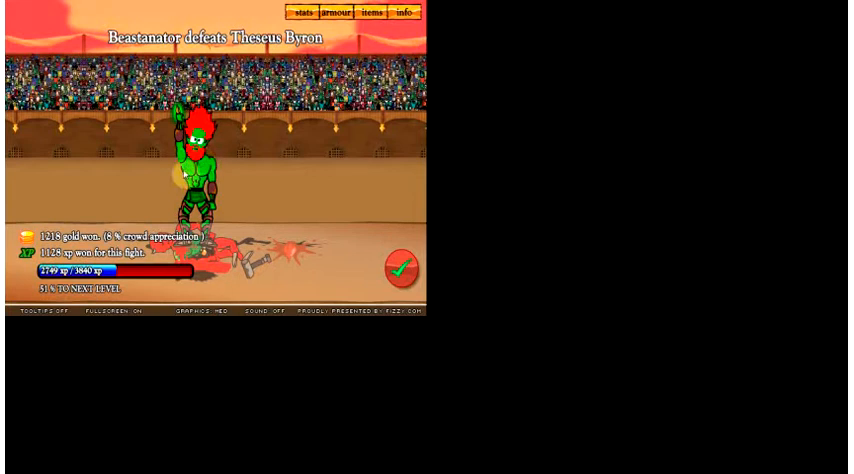
{"action": "left_click", "coordinate": [400, 268]}
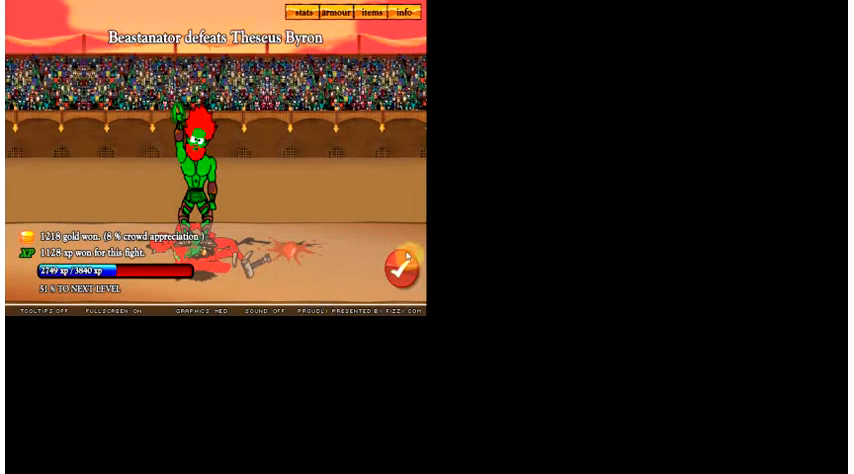
- Beat Garrick deSavona, then defeat champion John the Butcher with Quick attacks to win 10000 gold
{"action": "left_click", "coordinate": [400, 268]}
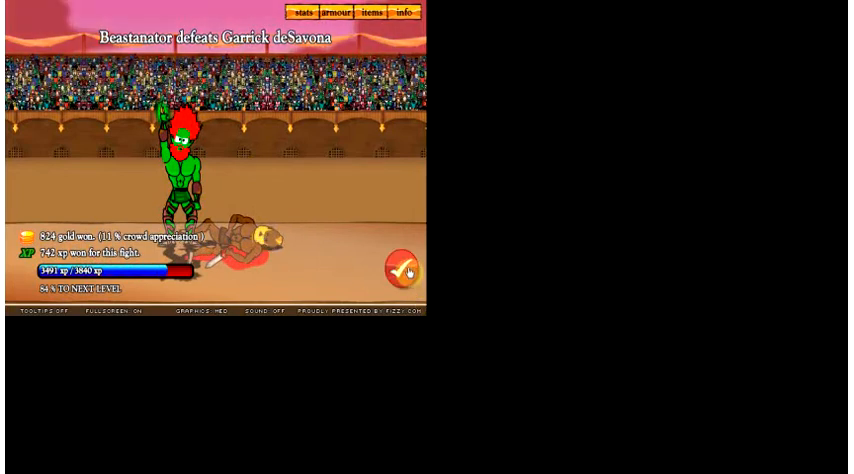
{"action": "left_click", "coordinate": [402, 256]}
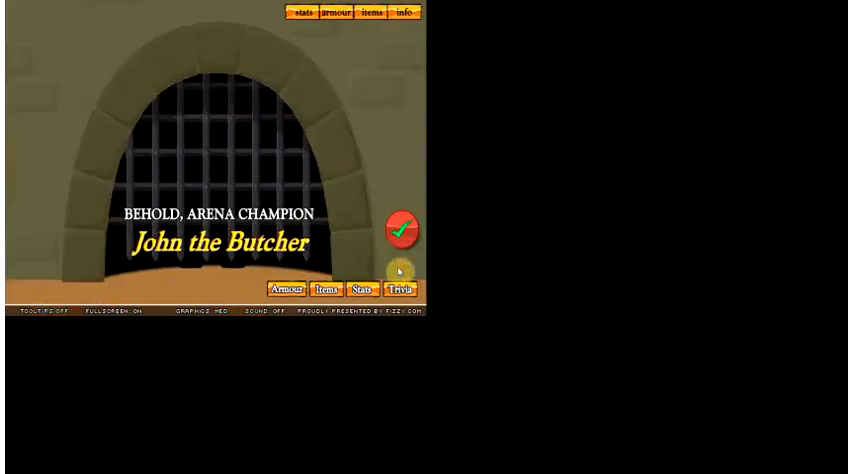
{"action": "left_click", "coordinate": [400, 228]}
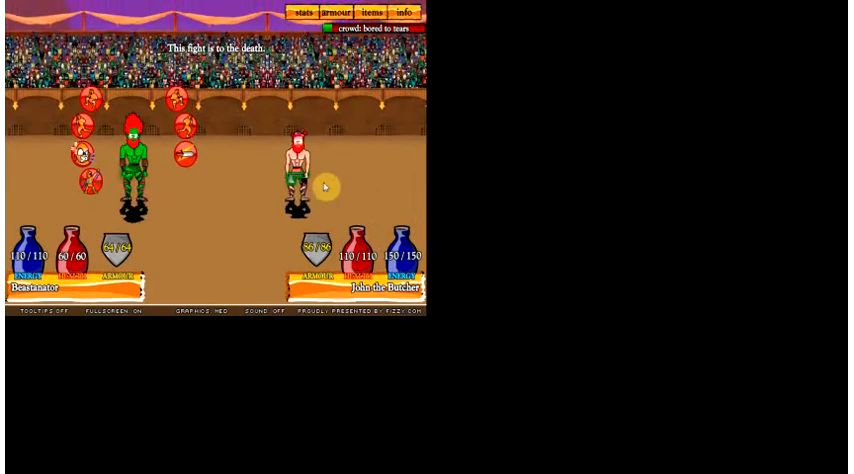
{"action": "mouse_move", "coordinate": [430, 292]}
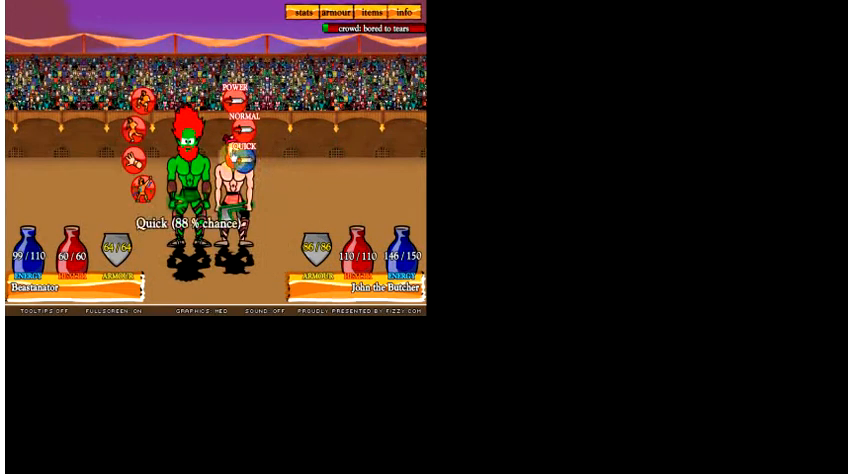
{"action": "left_click", "coordinate": [242, 148]}
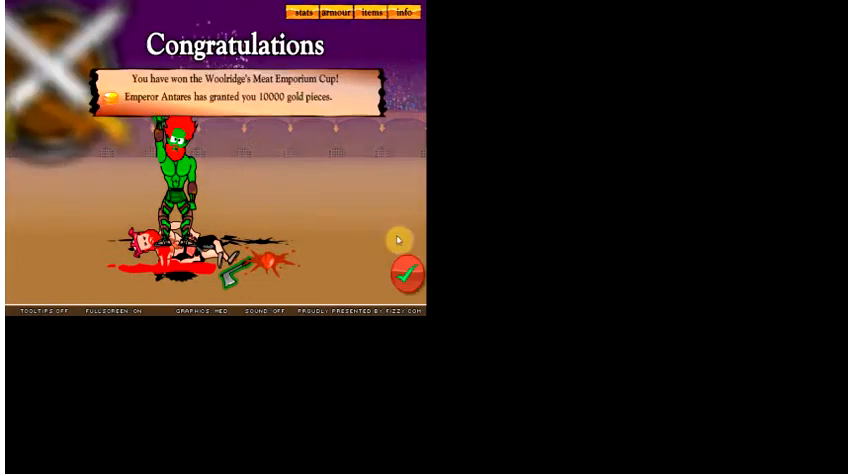
- Dismiss the tournament congratulations, confirm the level 5 skill screen and return to town
{"action": "left_click", "coordinate": [406, 272]}
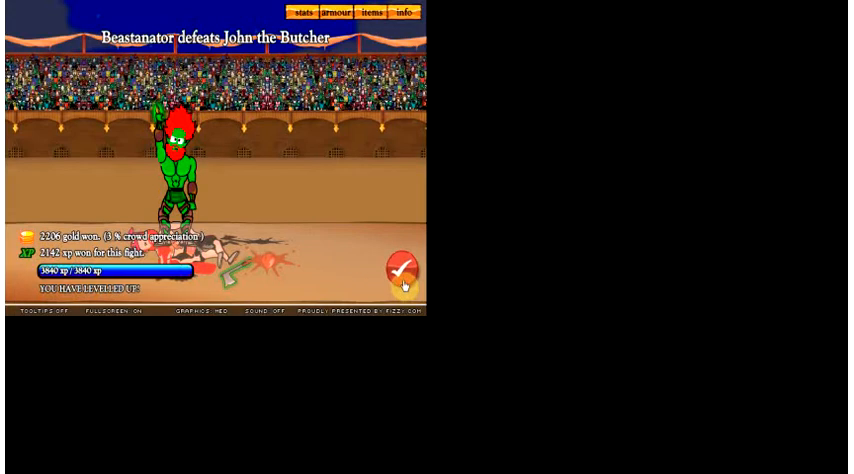
{"action": "left_click", "coordinate": [400, 272]}
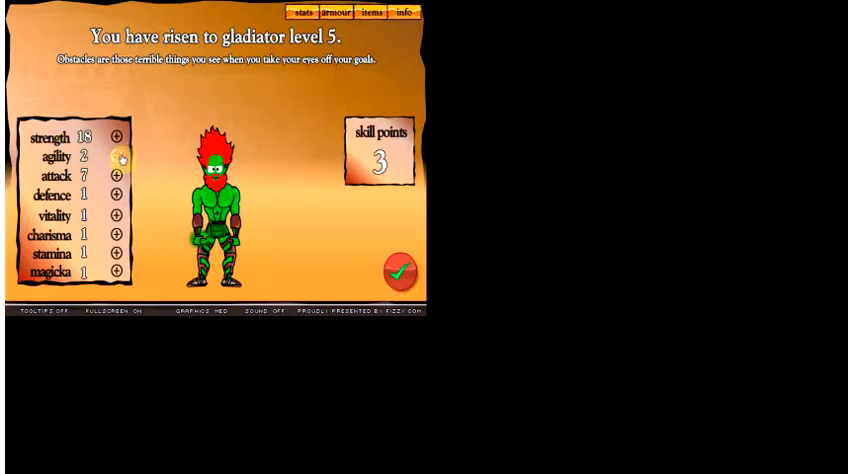
{"action": "left_click", "coordinate": [404, 272]}
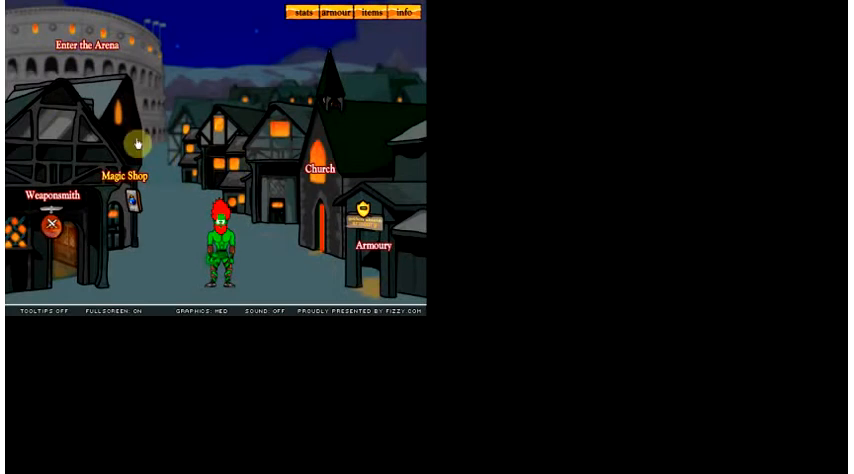
- Buy the Steel Mace at the weaponsmith's shop
{"action": "left_click", "coordinate": [52, 194]}
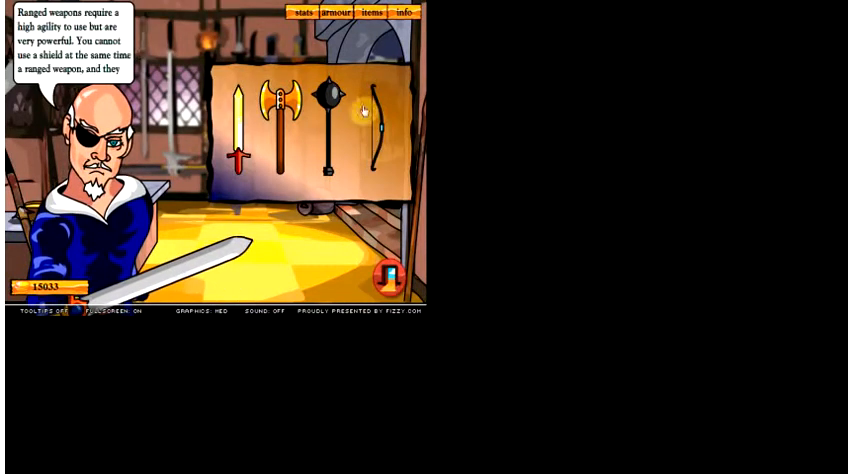
{"action": "left_click", "coordinate": [322, 100]}
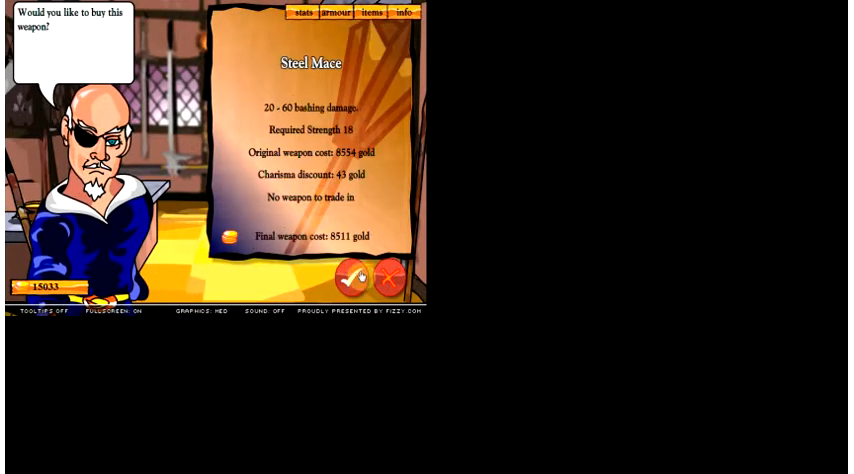
{"action": "left_click", "coordinate": [348, 278]}
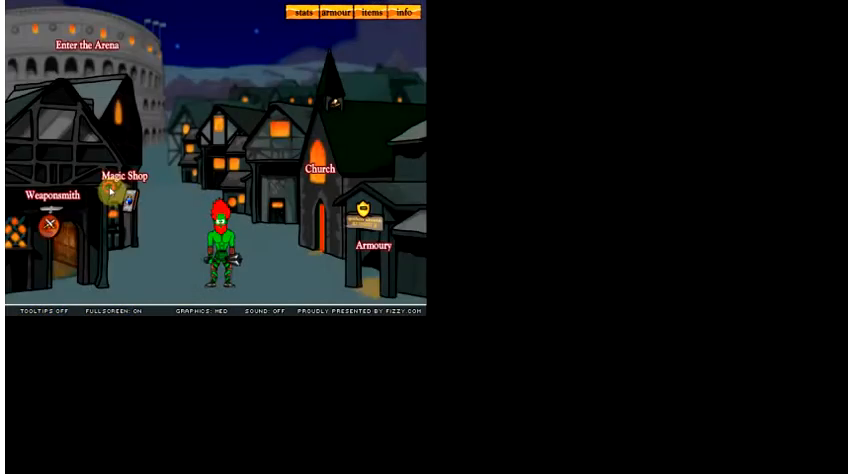
- Check the Steel Mace enchantment offer at the magic shop
{"action": "left_click", "coordinate": [112, 192]}
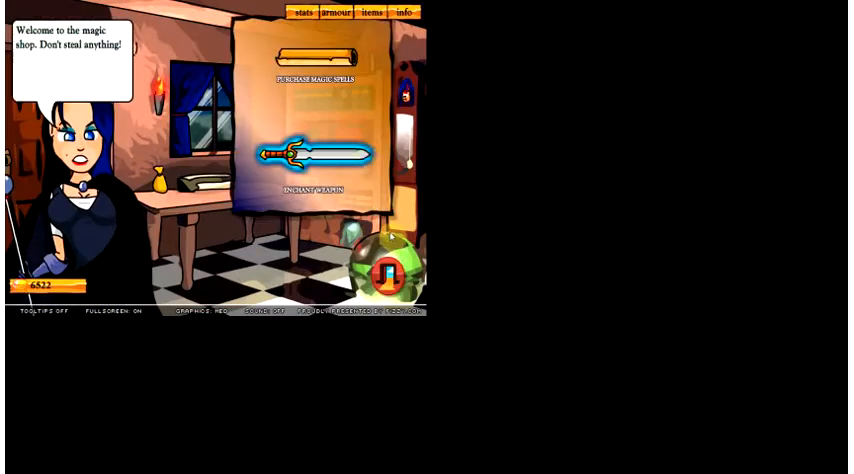
{"action": "left_click", "coordinate": [320, 164]}
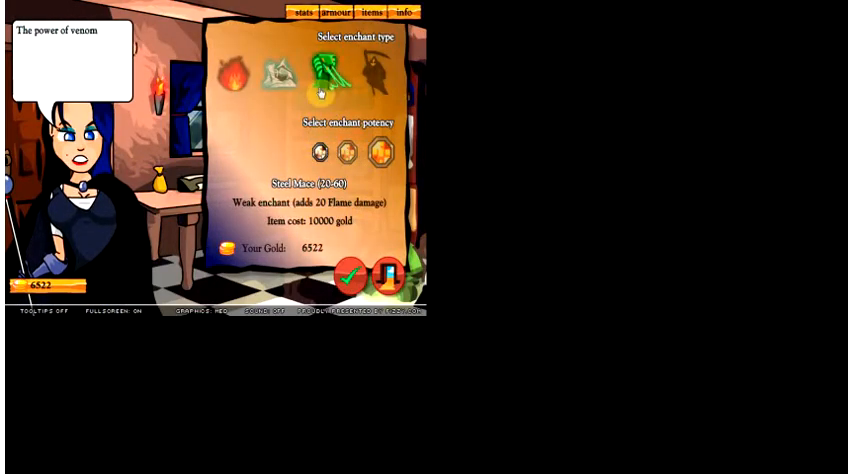
{"action": "left_click", "coordinate": [388, 276]}
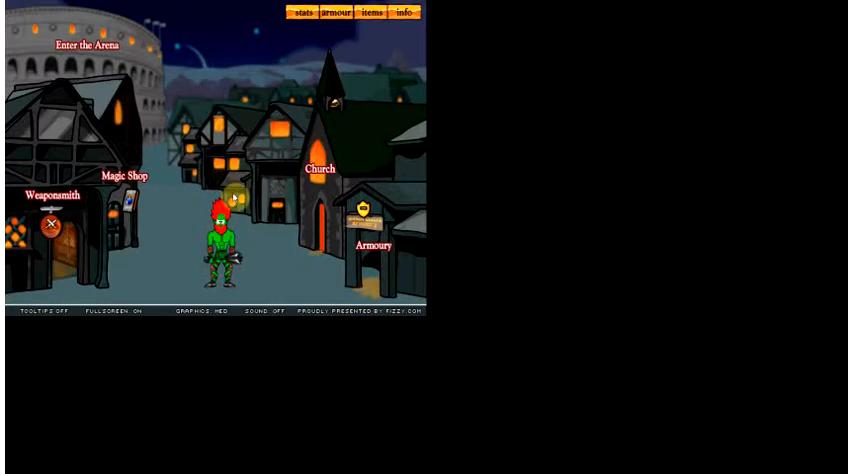
- Fight an arena duel against Dog, collect the gold and experience, and return to town
{"action": "left_click", "coordinate": [74, 46]}
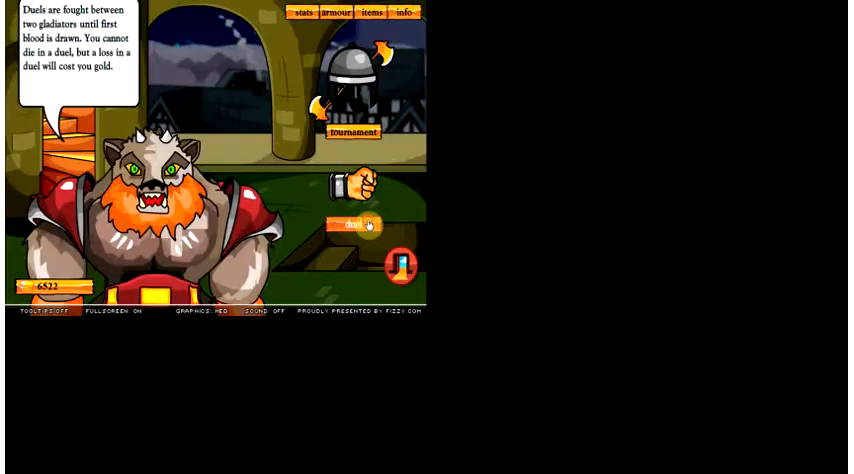
{"action": "left_click", "coordinate": [356, 224]}
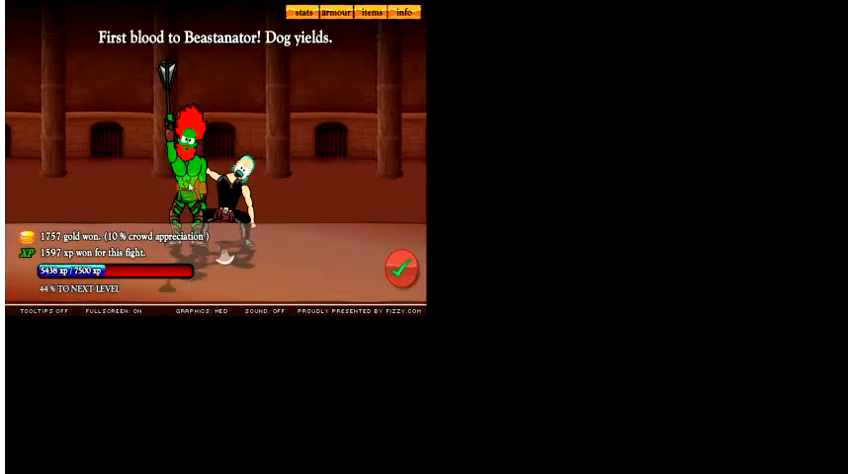
{"action": "left_click", "coordinate": [400, 268]}
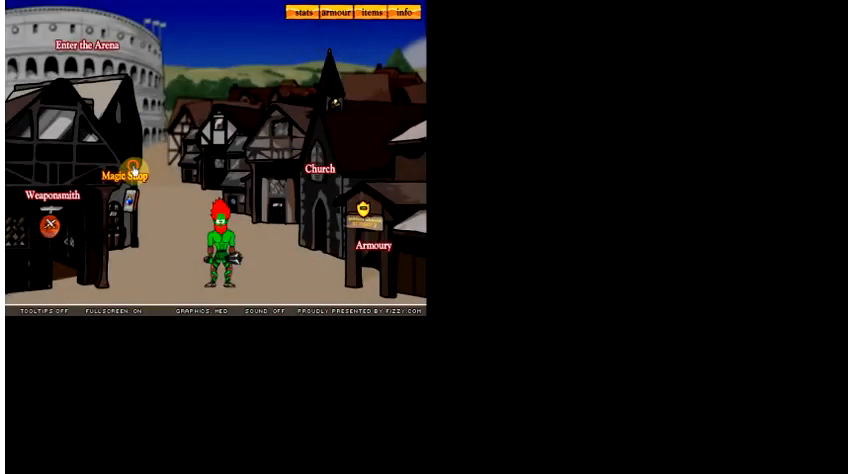
{"action": "left_click", "coordinate": [124, 176]}
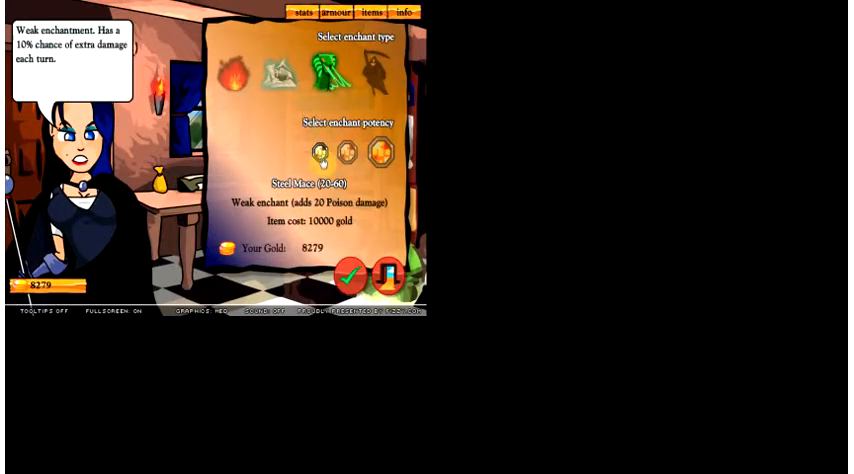
{"action": "left_click", "coordinate": [348, 276]}
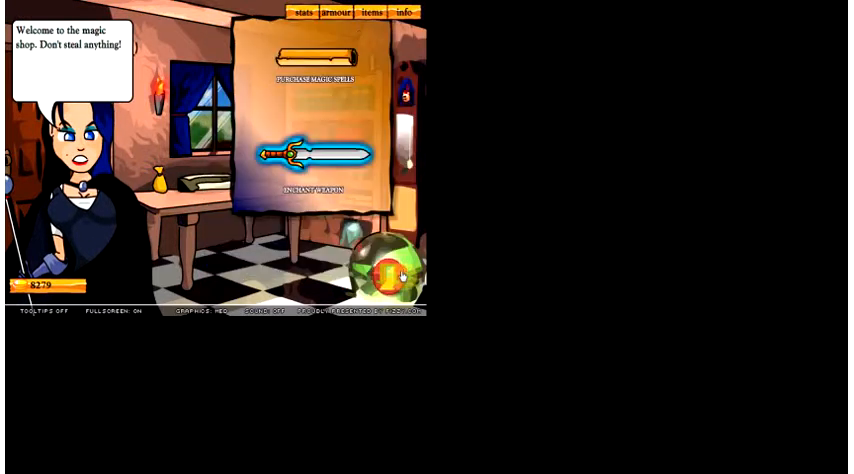
{"action": "left_click", "coordinate": [384, 268]}
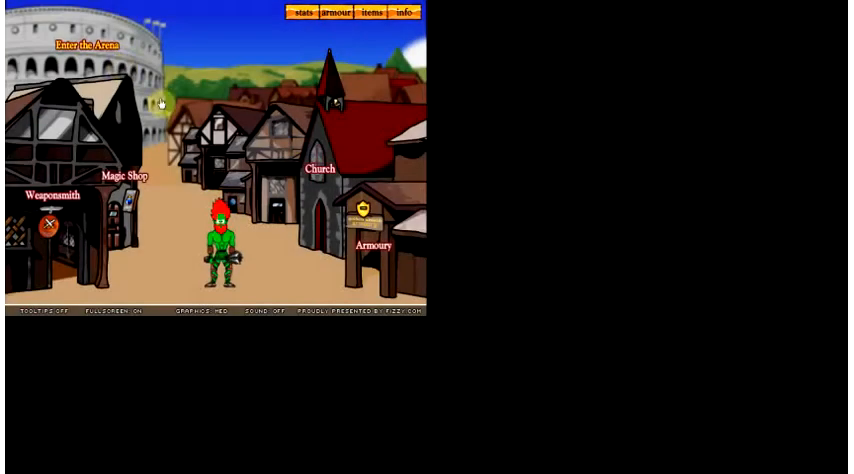
- Fight an arena duel against Beltane the Desert, accept the victory and return to town
{"action": "left_click", "coordinate": [76, 48]}
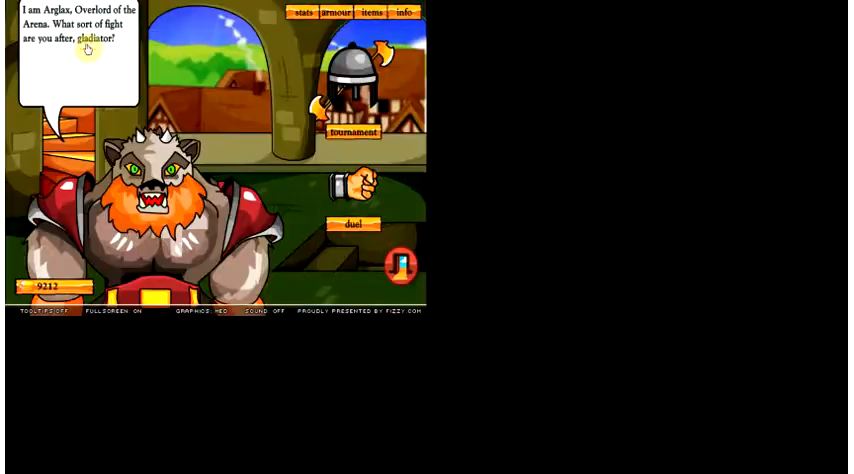
{"action": "left_click", "coordinate": [352, 224]}
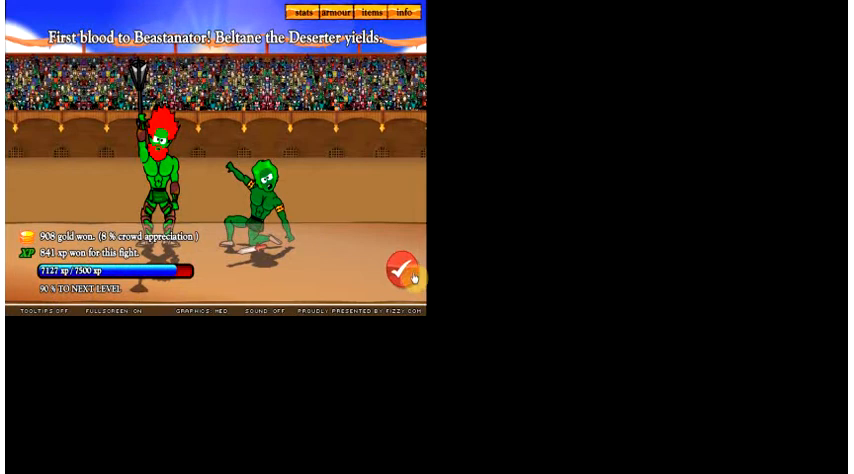
{"action": "left_click", "coordinate": [404, 272]}
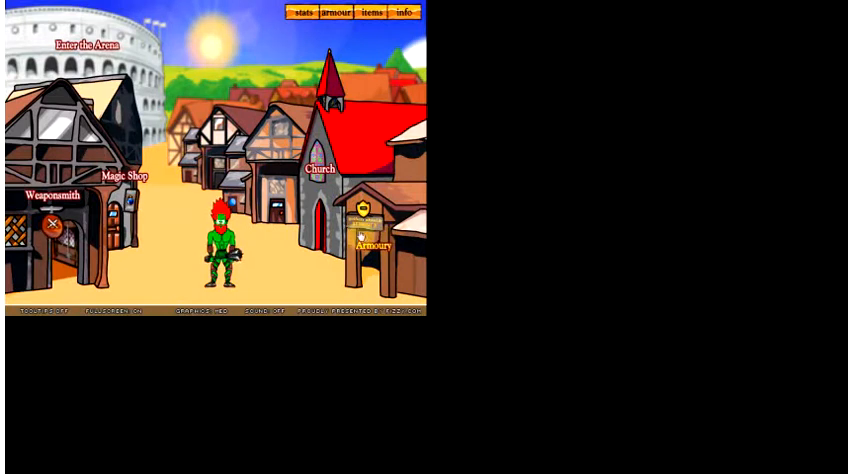
- Buy the weak poison enchantment for the Steel Mace for 10000 gold and leave the magic shop
{"action": "left_click", "coordinate": [72, 48]}
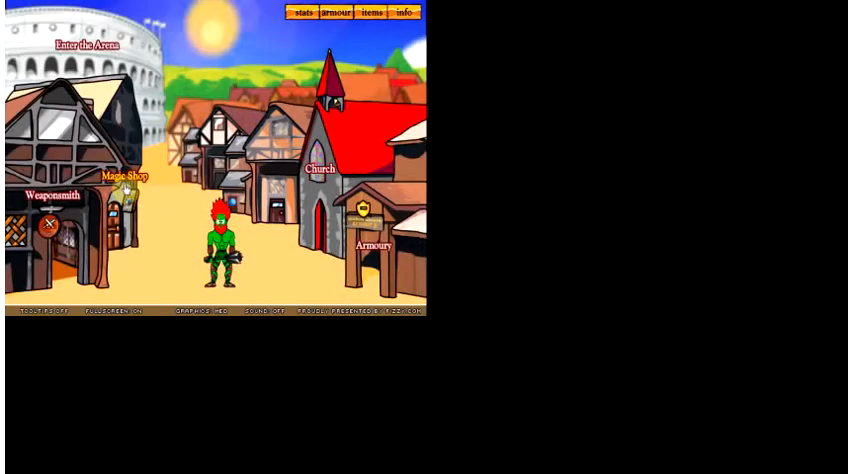
{"action": "left_click", "coordinate": [124, 176]}
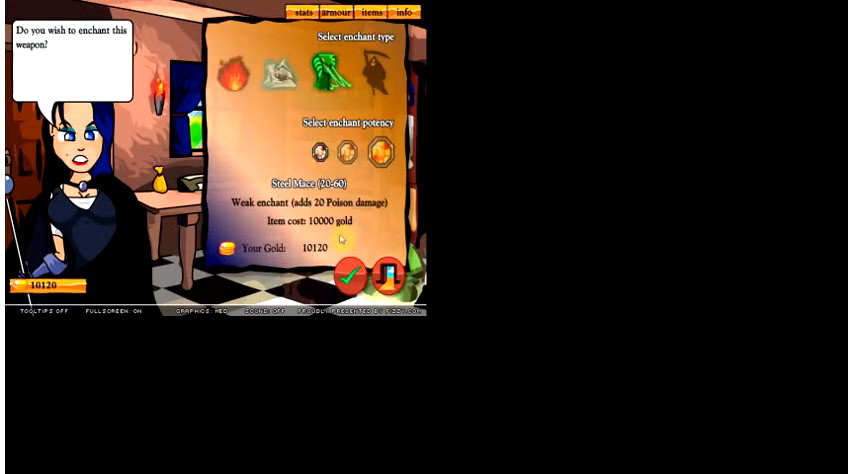
{"action": "left_click", "coordinate": [350, 276]}
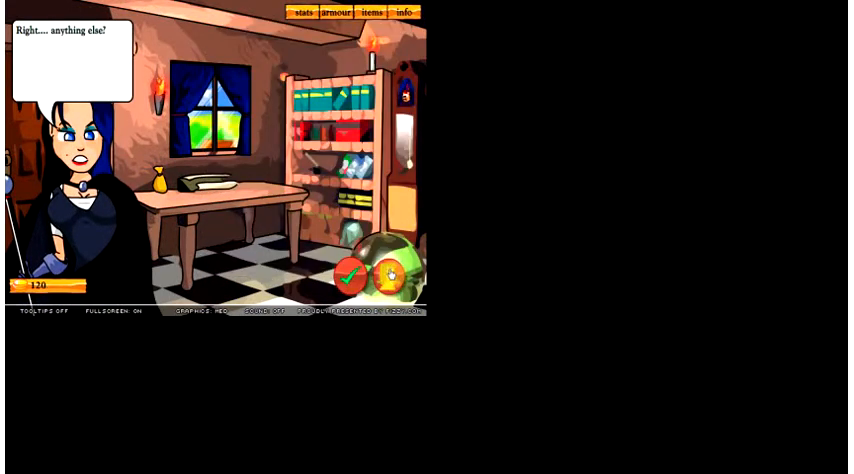
{"action": "left_click", "coordinate": [348, 276]}
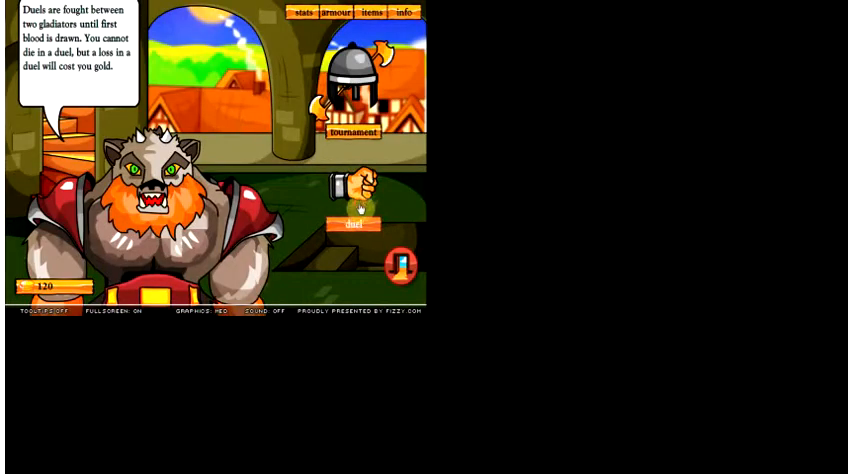
- Duel Bonsai, collect the winnings and confirm the level 6 upgrade
{"action": "left_click", "coordinate": [352, 224]}
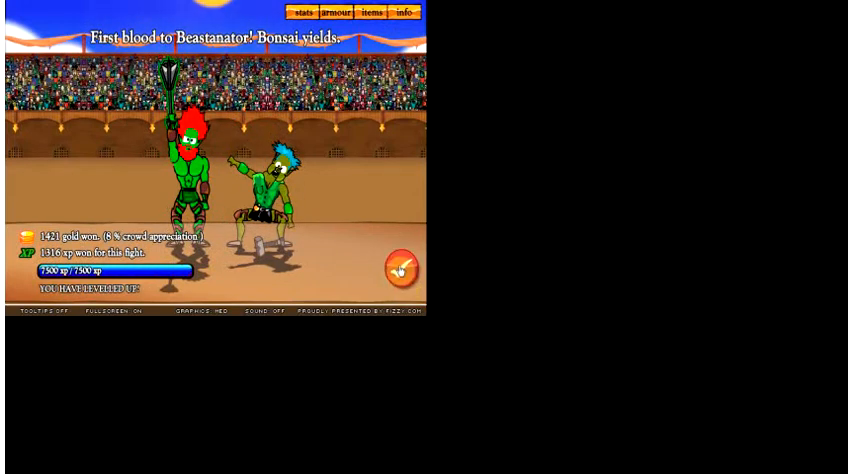
{"action": "left_click", "coordinate": [400, 268]}
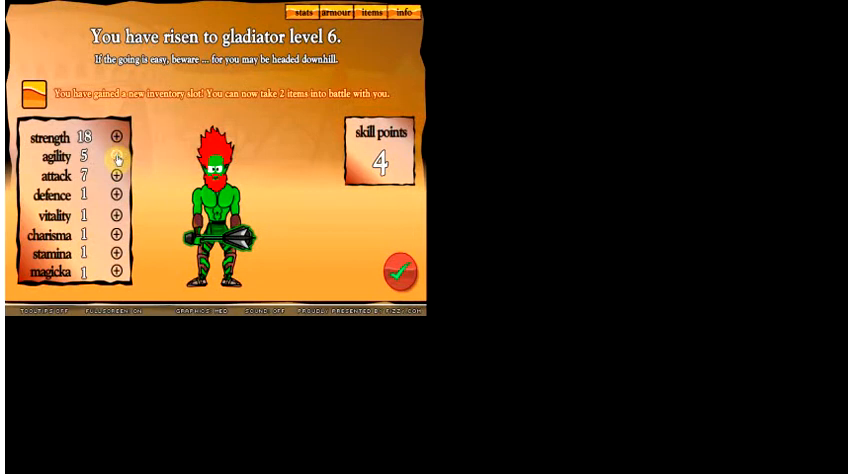
{"action": "left_click", "coordinate": [400, 272]}
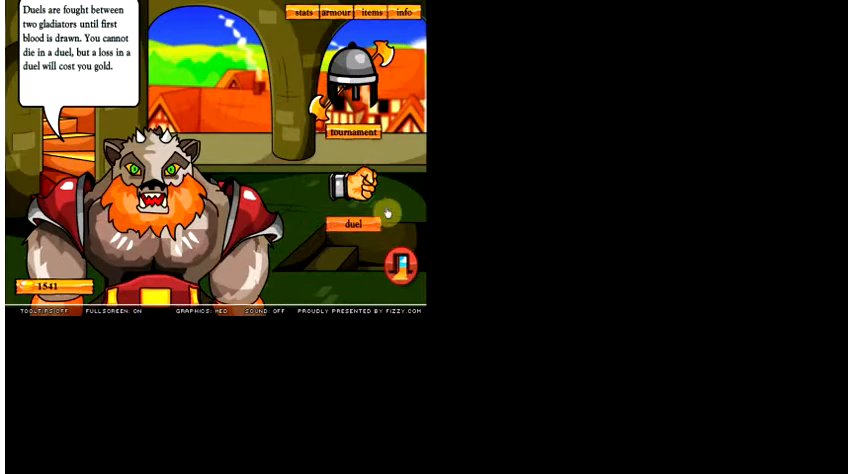
- Duel Kriemhild until she yields, then collect the winnings
{"action": "left_click", "coordinate": [350, 224]}
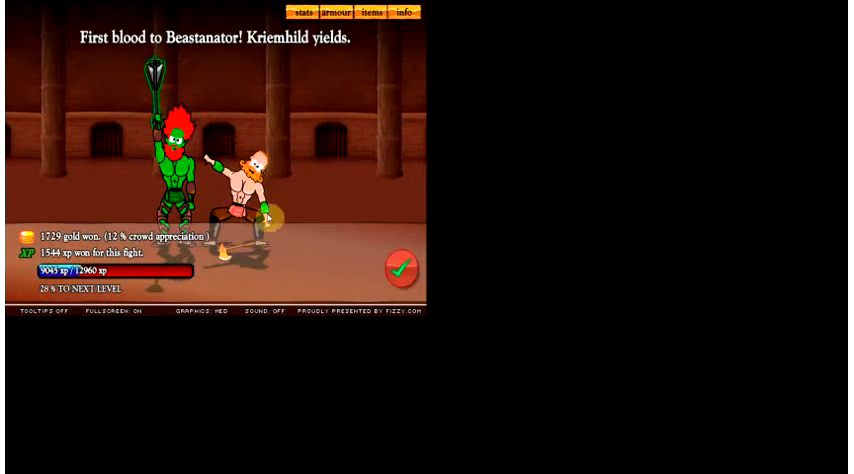
{"action": "left_click", "coordinate": [400, 268]}
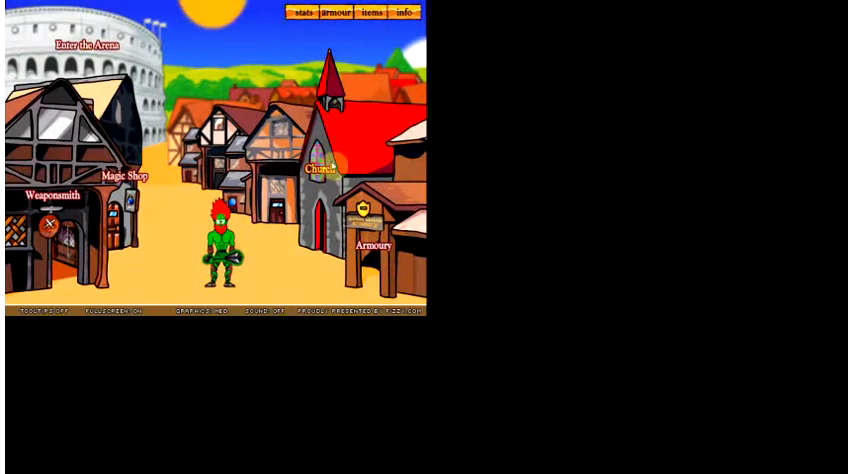
- Pay the church 60 gold to save the character, then go to the arena
{"action": "left_click", "coordinate": [318, 170]}
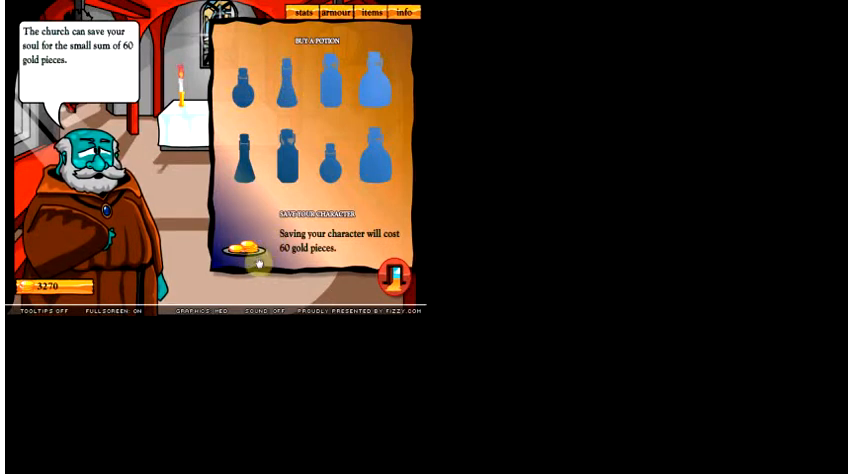
{"action": "left_click", "coordinate": [396, 272]}
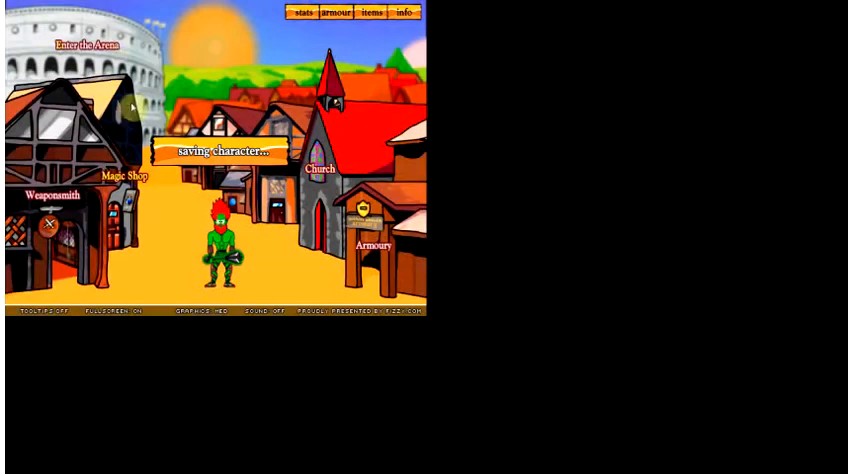
{"action": "left_click", "coordinate": [76, 46]}
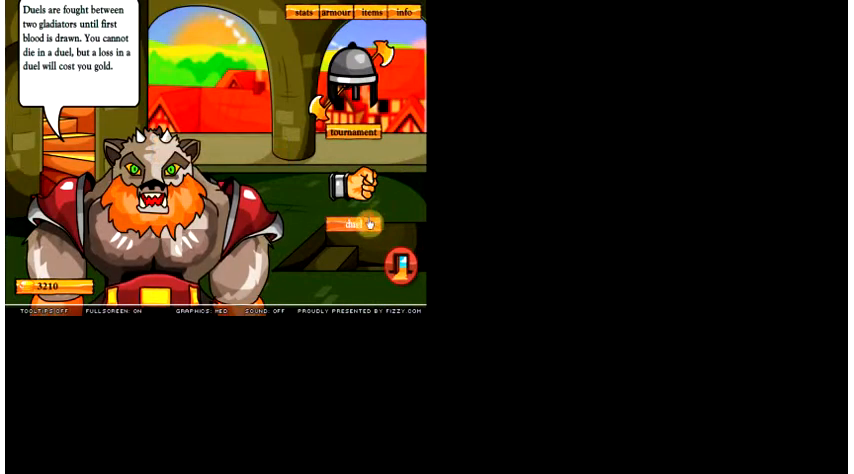
- Choose Duel to bring up the Beastanator vs Johann matchup
{"action": "left_click", "coordinate": [356, 222]}
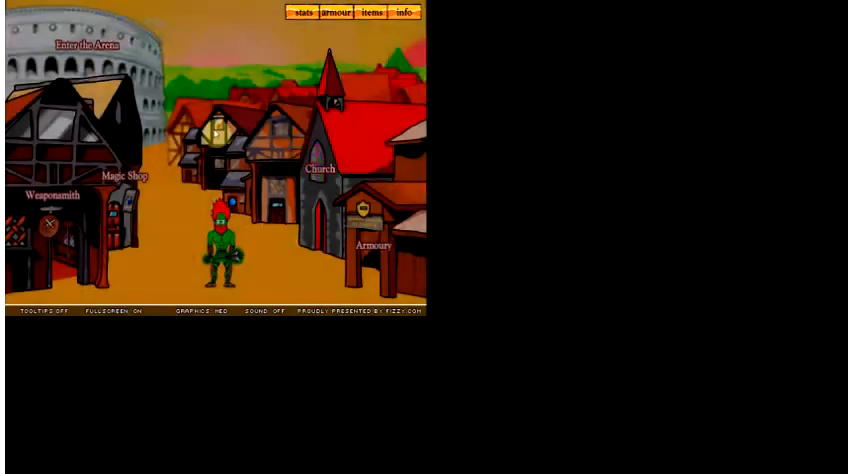
{"action": "left_click", "coordinate": [304, 12]}
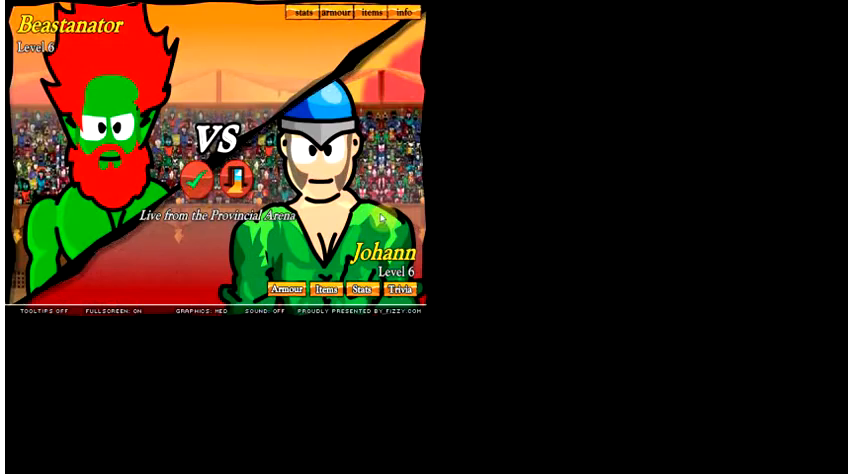
- Accept the Johann fight, win with quick attacks and collect the winnings to reach level 7
{"action": "left_click", "coordinate": [194, 184]}
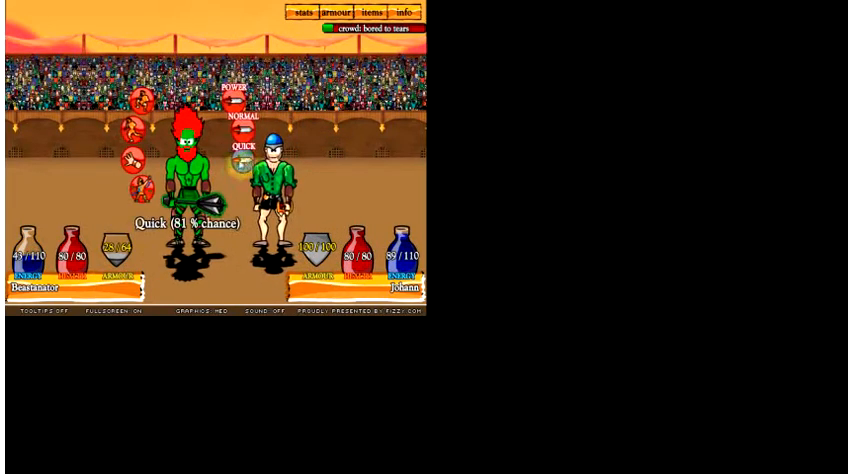
{"action": "left_click", "coordinate": [236, 150]}
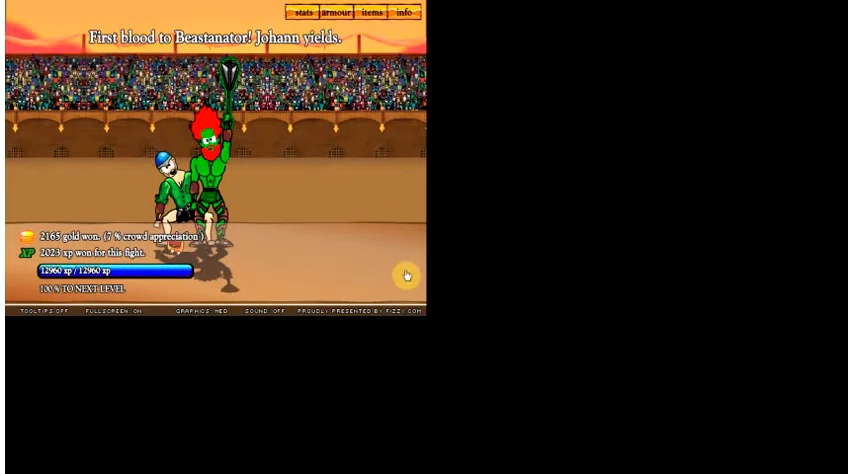
{"action": "left_click", "coordinate": [406, 274]}
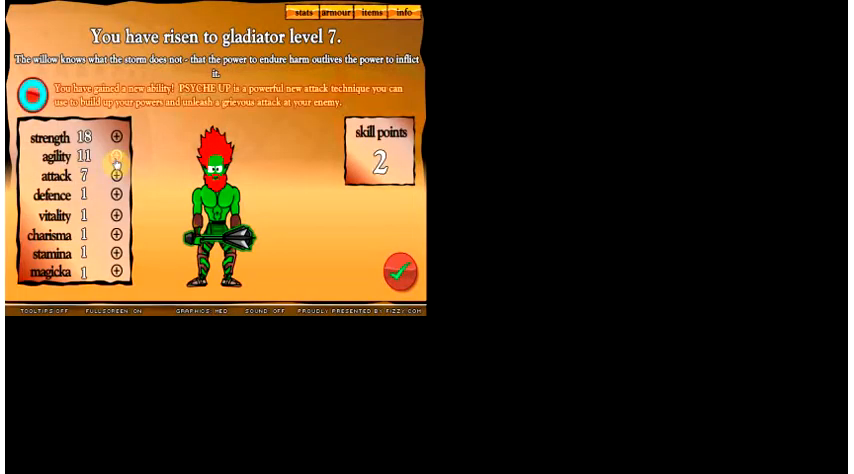